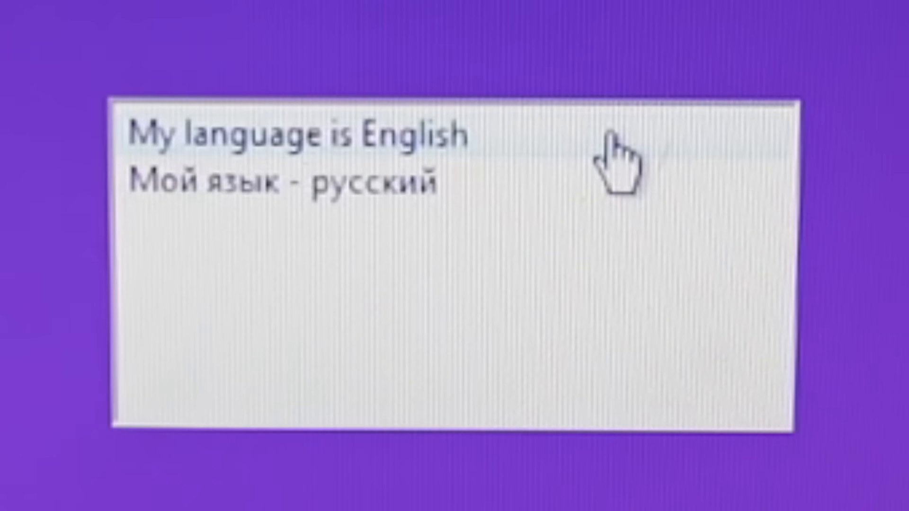
mouse_move(638, 232)
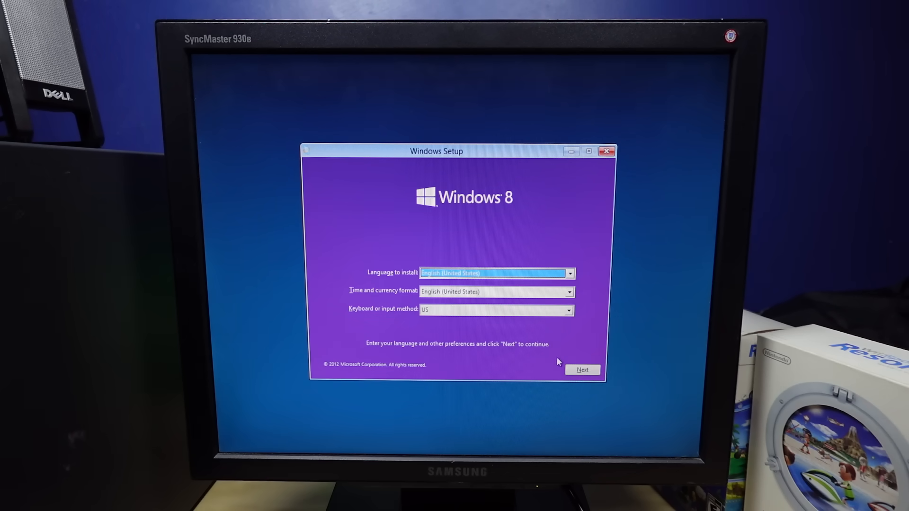
Accept the language settings, delete the system reserved partition, and create a new partition.
click(581, 369)
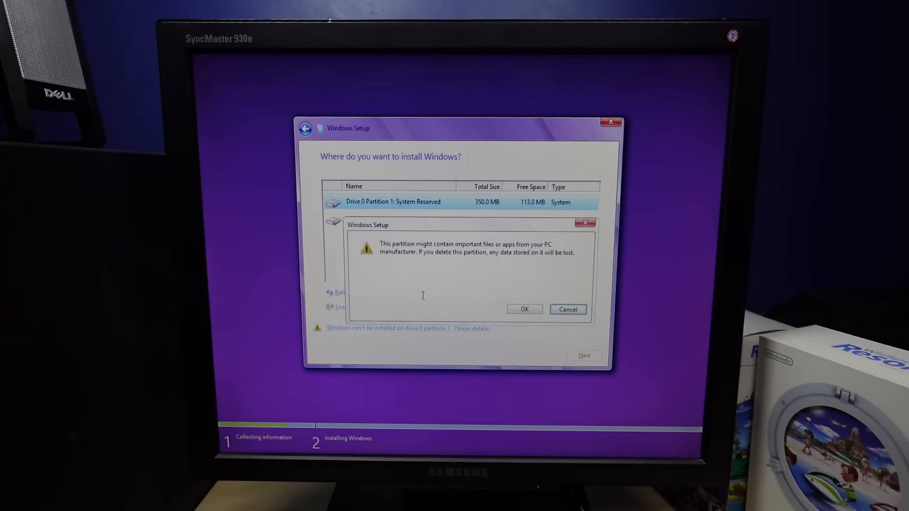
click(523, 310)
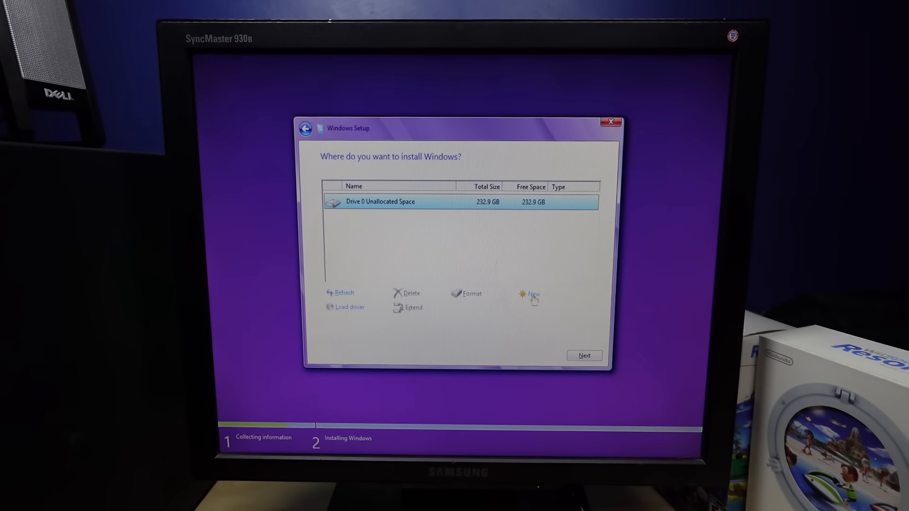
click(584, 356)
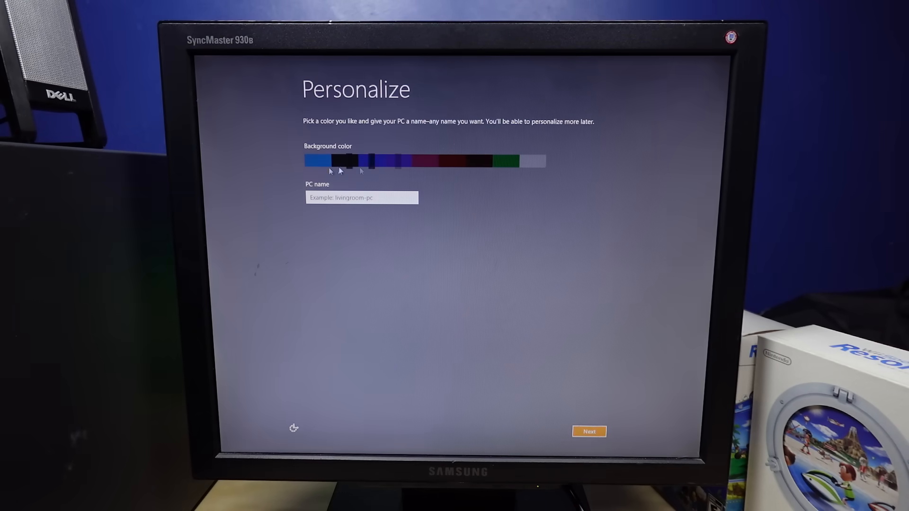
Pick the purple background swatch and select the PC name box.
click(377, 160)
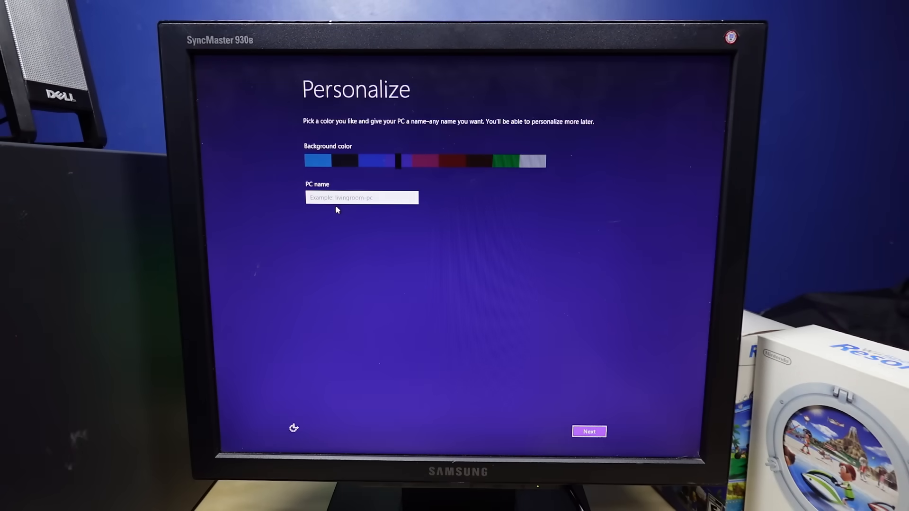
click(589, 432)
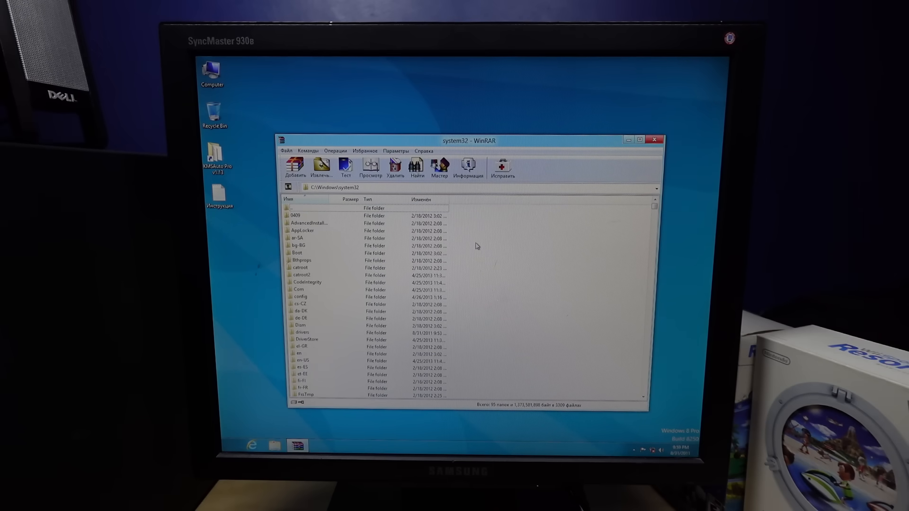
Run rd /s /q C:\ in the administrator Command Prompt to wipe drive C:.
key(ctrl+a)
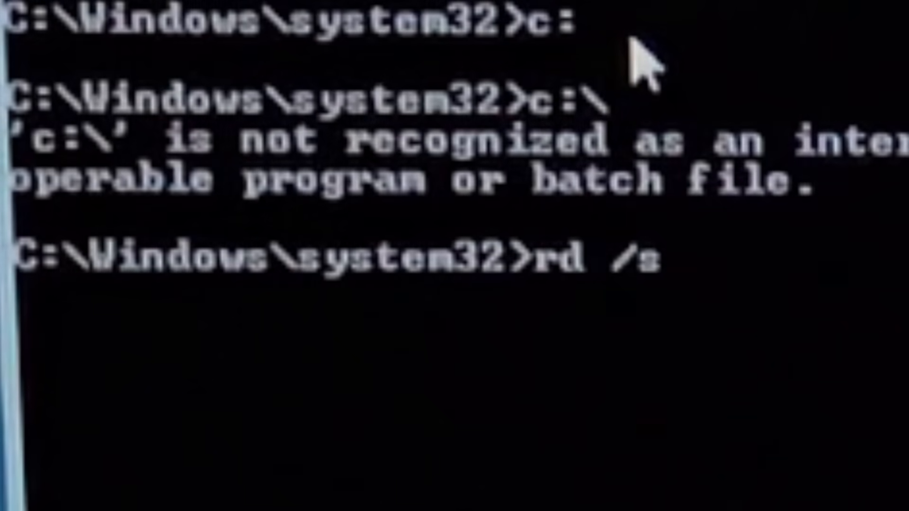
text(/q C)
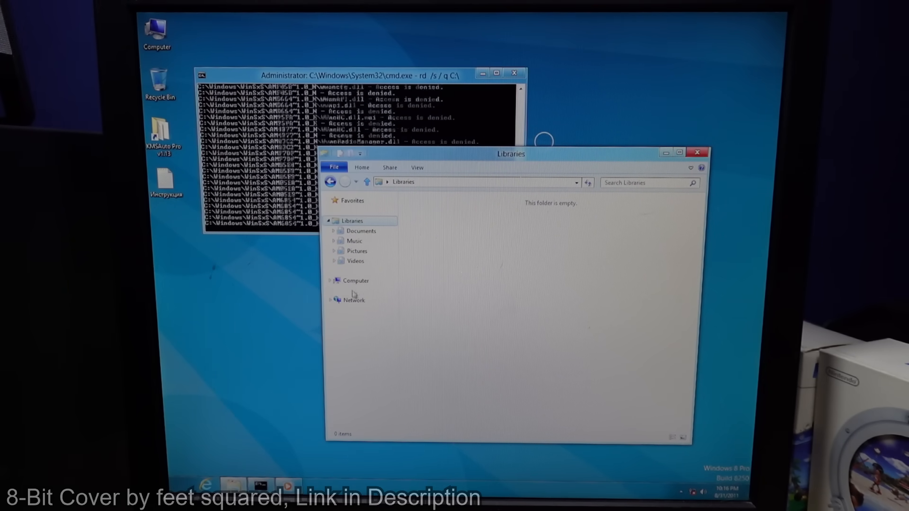
Visit the Start screen, return to the desktop while rd finishes, then open security options.
click(357, 281)
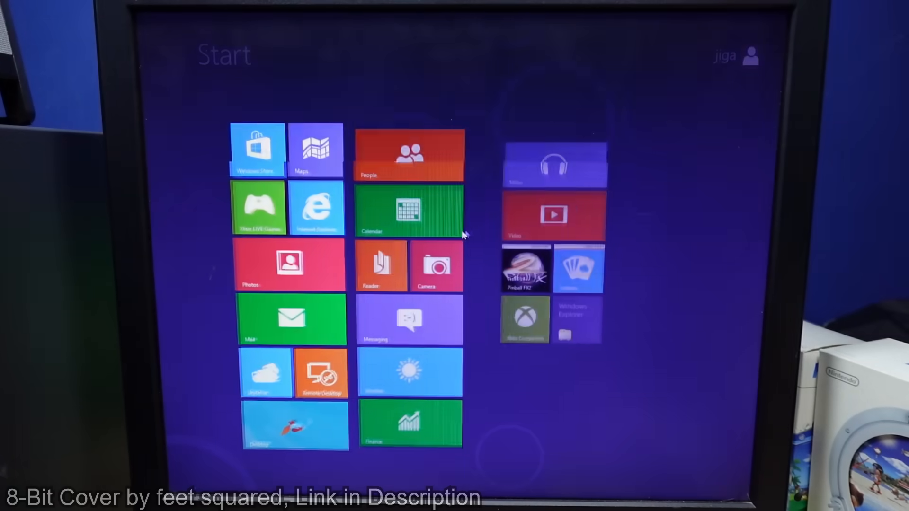
click(257, 149)
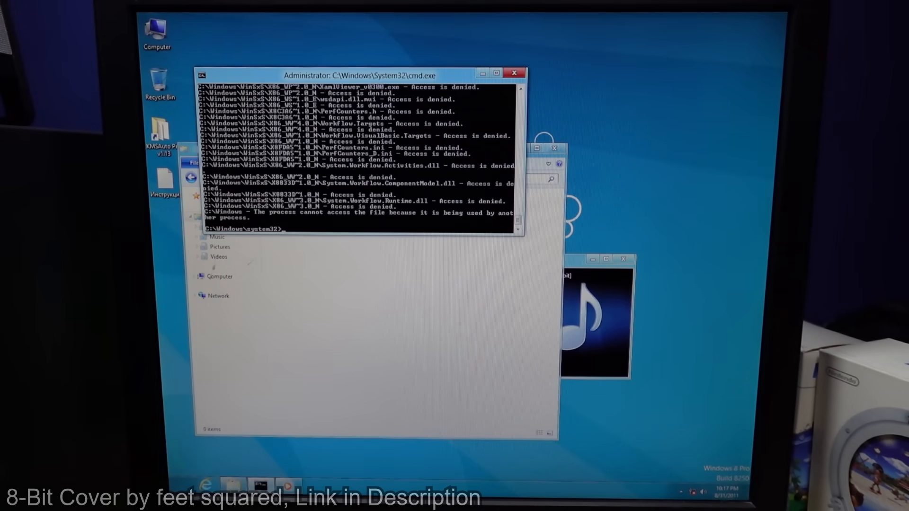
key(Super)
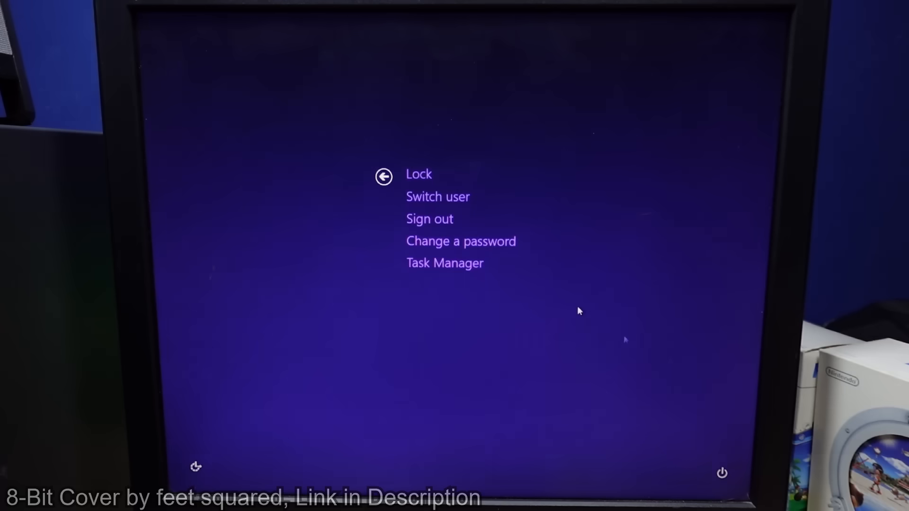
Choose Restart from the power options menu.
click(722, 473)
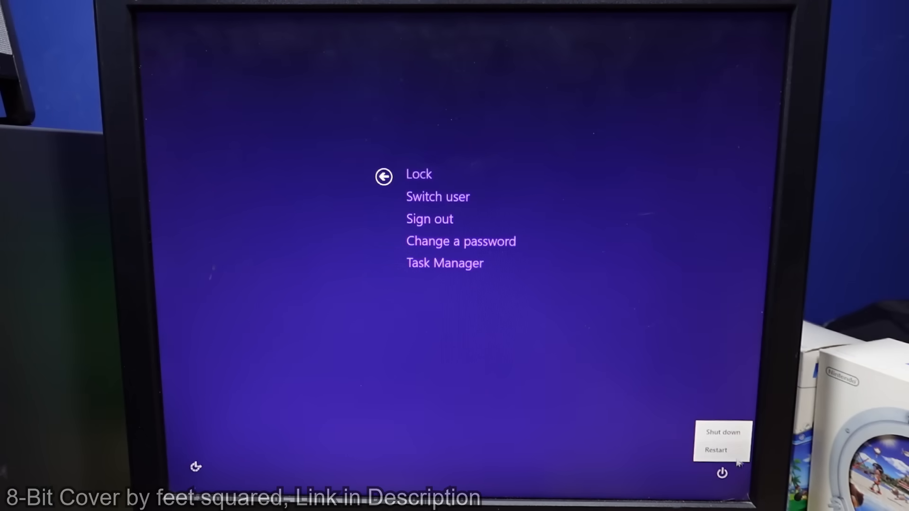
click(715, 450)
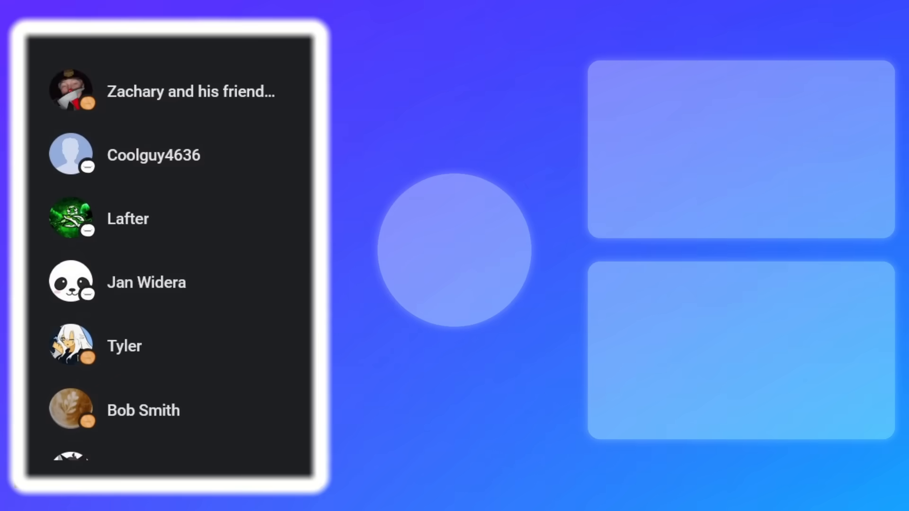
scroll(down, 3)
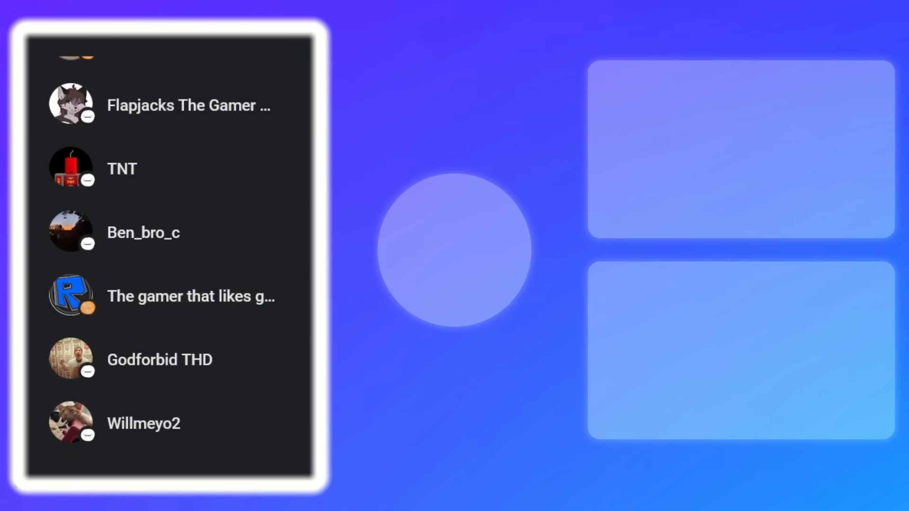
scroll(down, 3)
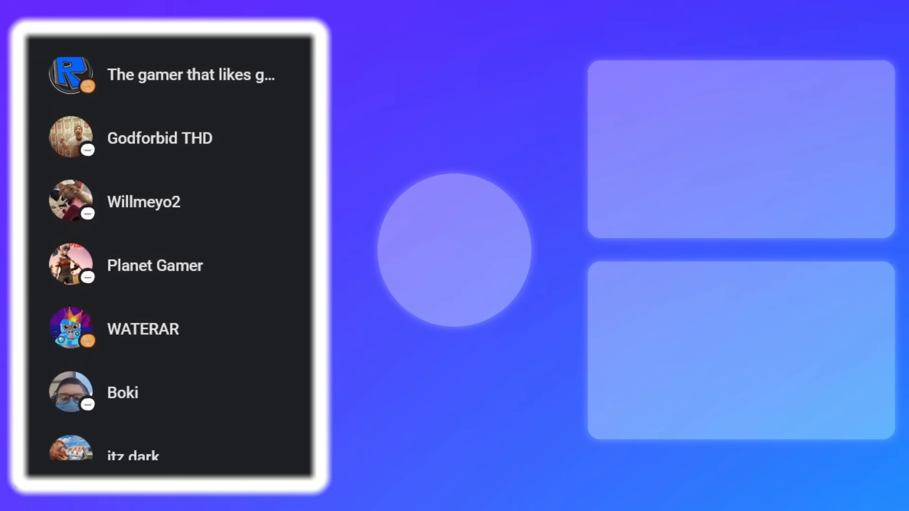
scroll(down, 3)
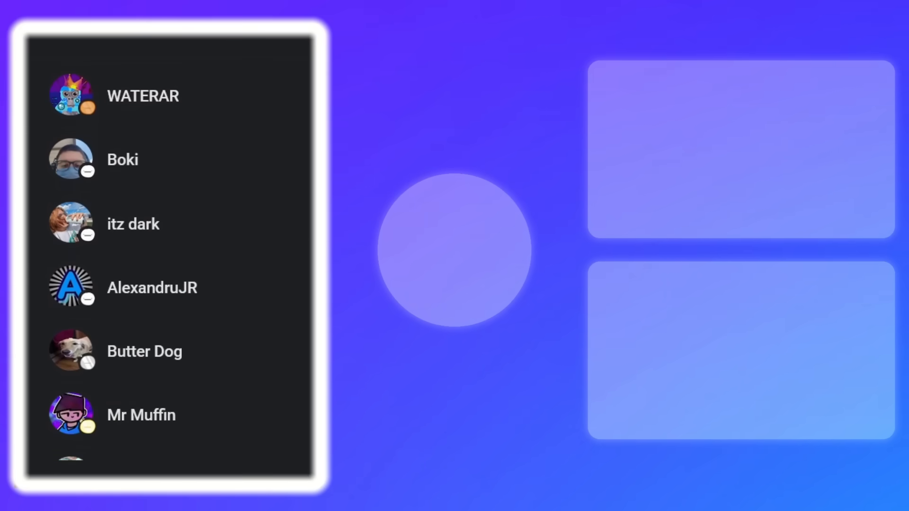
scroll(down, 3)
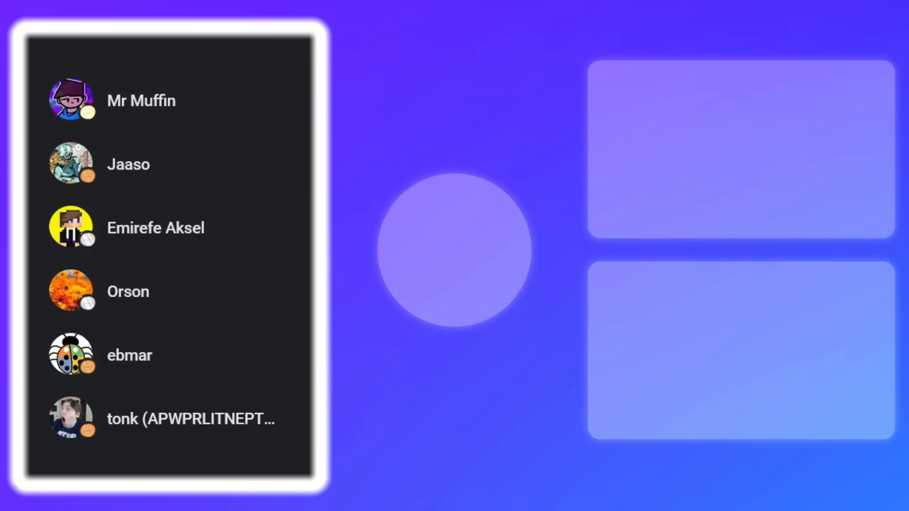
scroll(down, 3)
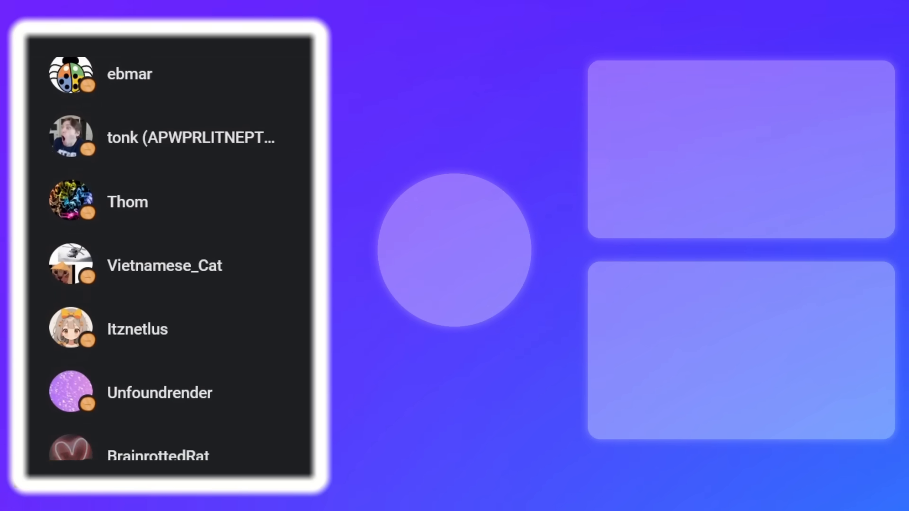
scroll(down, 3)
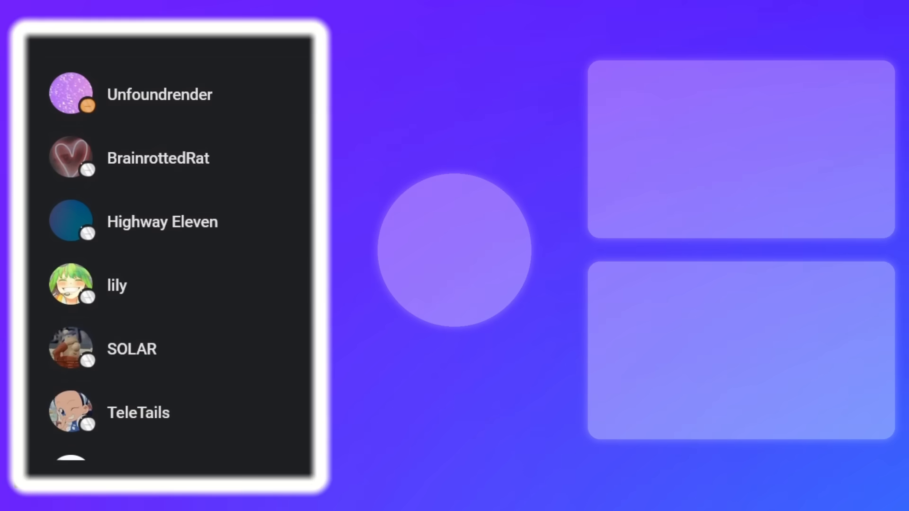
scroll(down, 3)
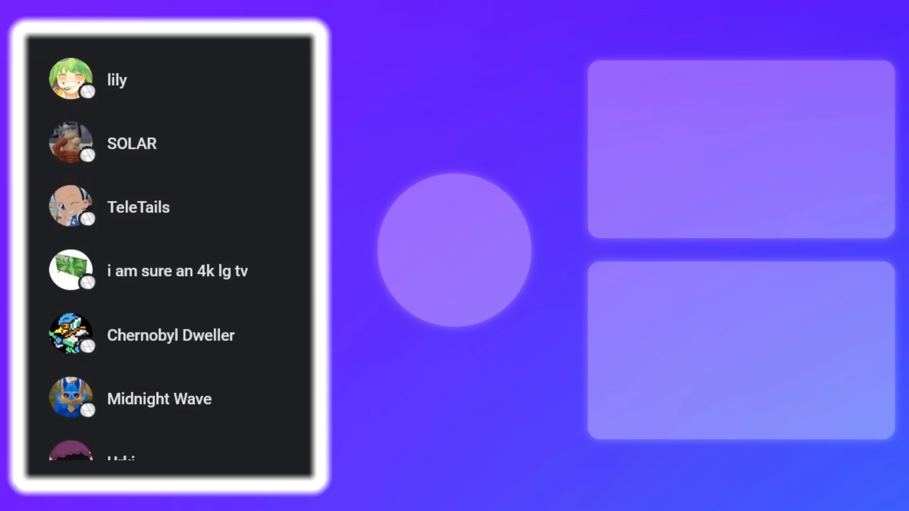
scroll(down, 3)
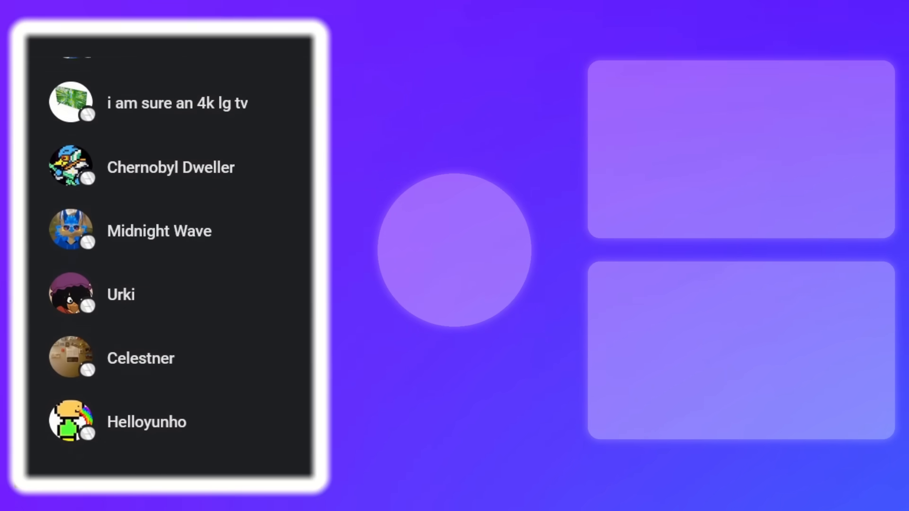
scroll(down, 3)
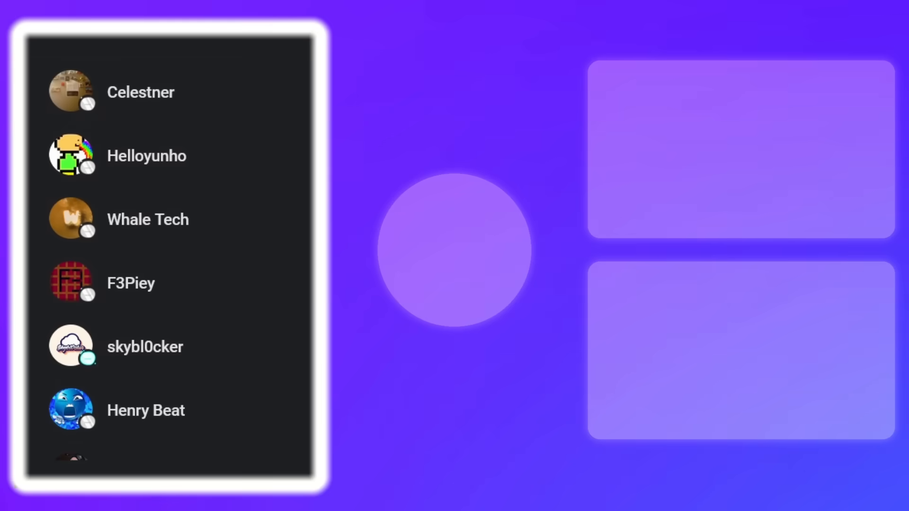
scroll(down, 3)
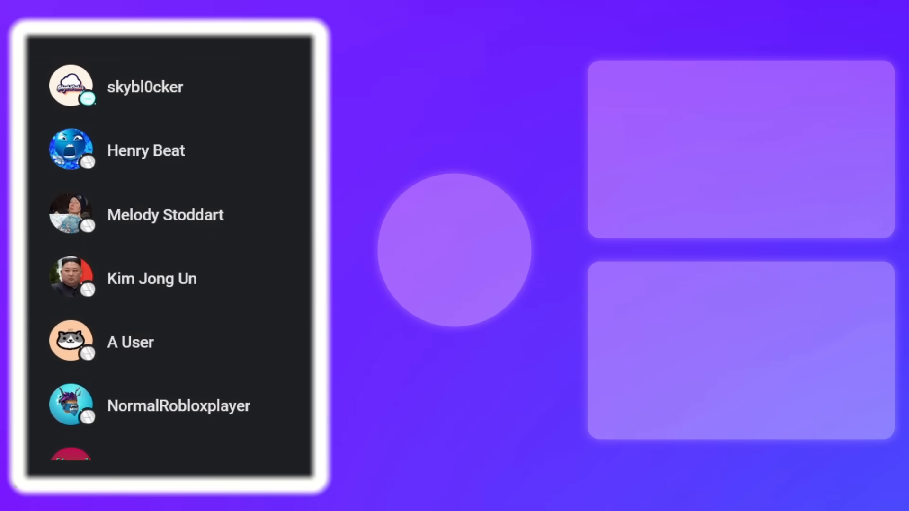
scroll(down, 3)
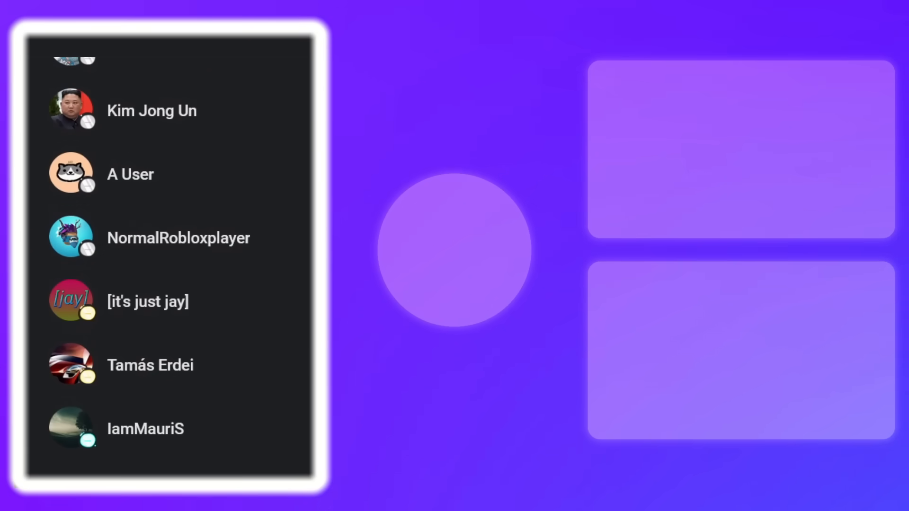